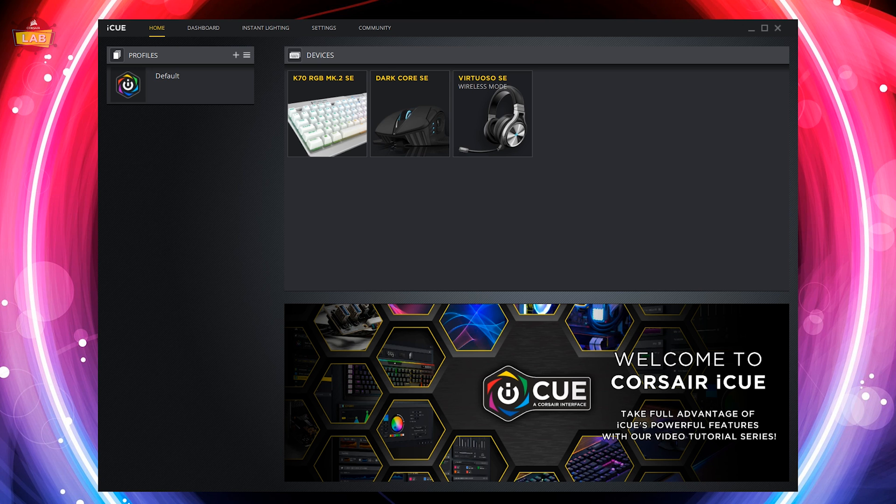
pyautogui.moveTo(603, 70)
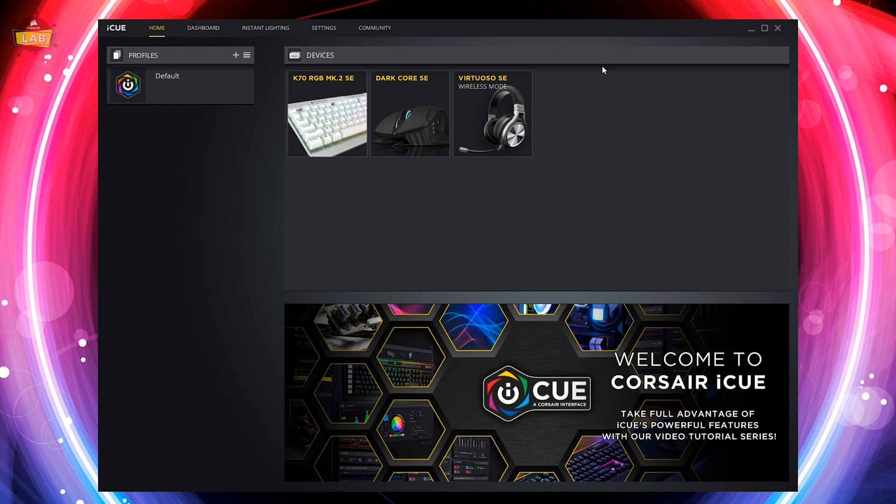
# Open the Virtuoso SE headset page and expand its EQ Presets list.
pyautogui.click(491, 113)
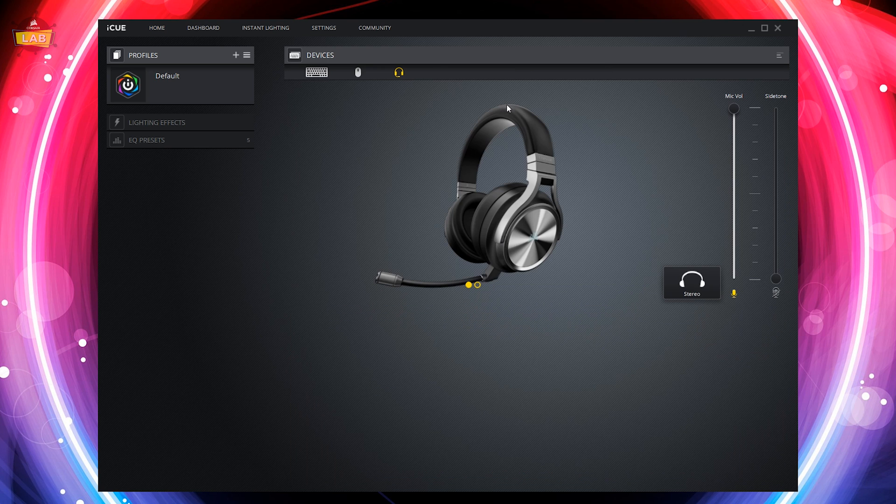
pyautogui.click(147, 140)
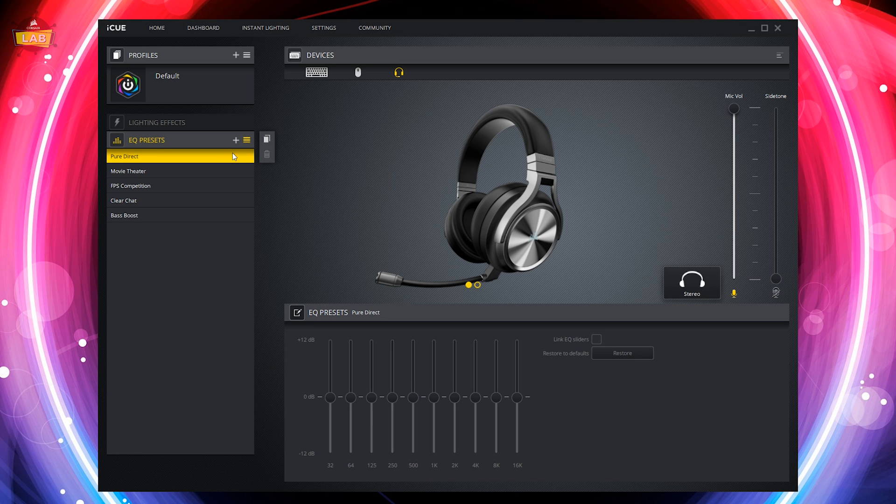
pyautogui.moveTo(228, 170)
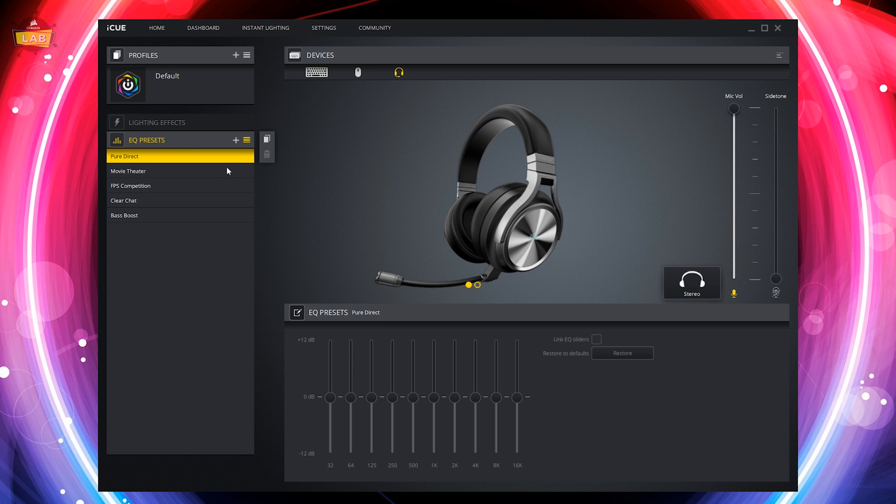
# Preview the FPS Competition preset, then settle on Bass Boost.
pyautogui.click(128, 171)
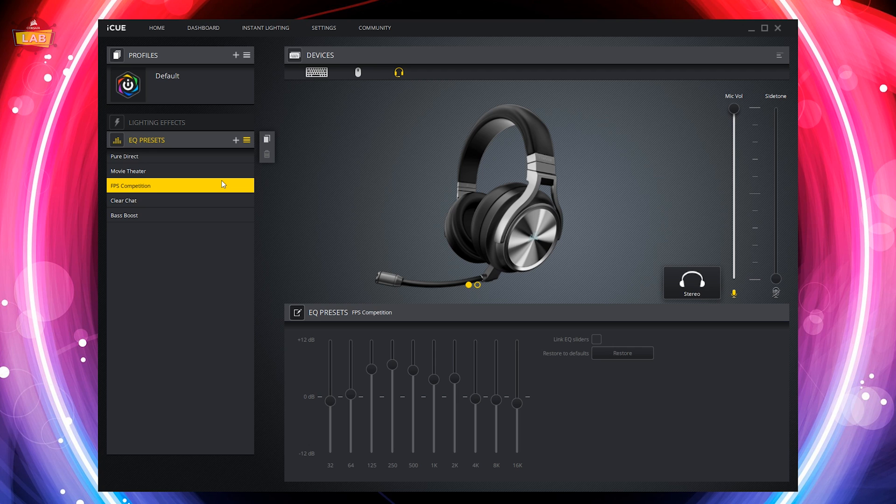
pyautogui.moveTo(216, 203)
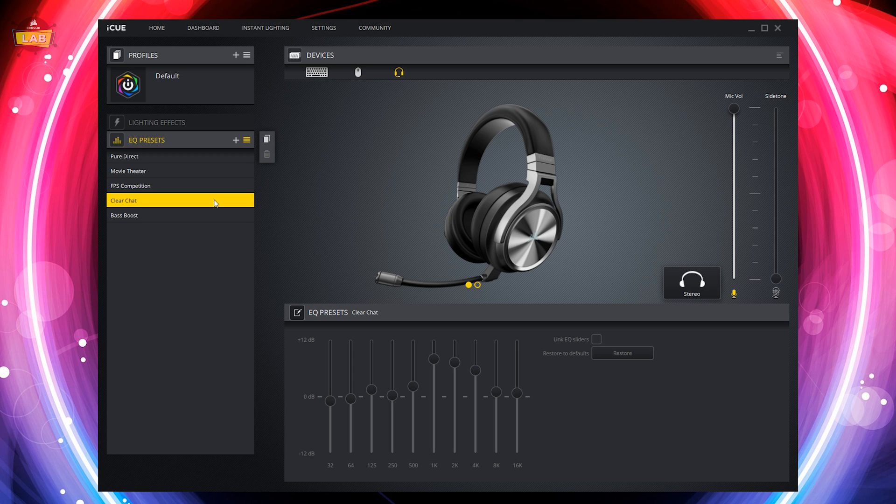
pyautogui.click(123, 215)
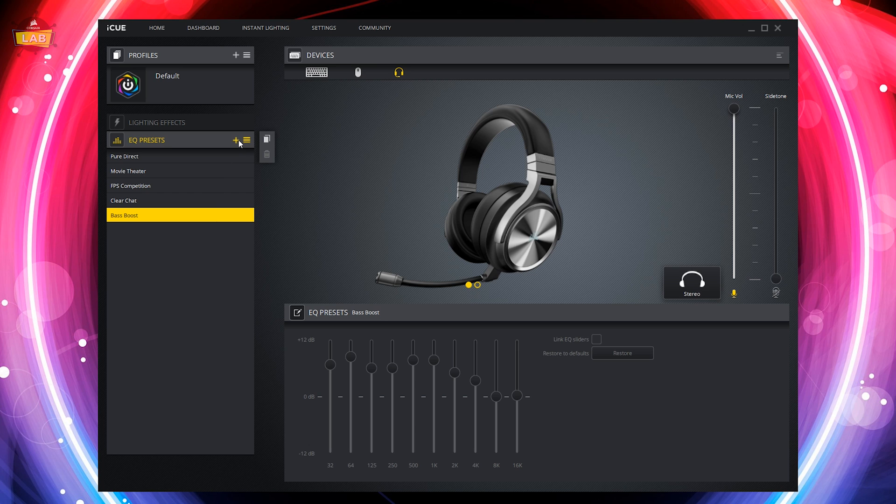
# Add a custom EQ preset and name it 'My Preset'.
pyautogui.click(235, 140)
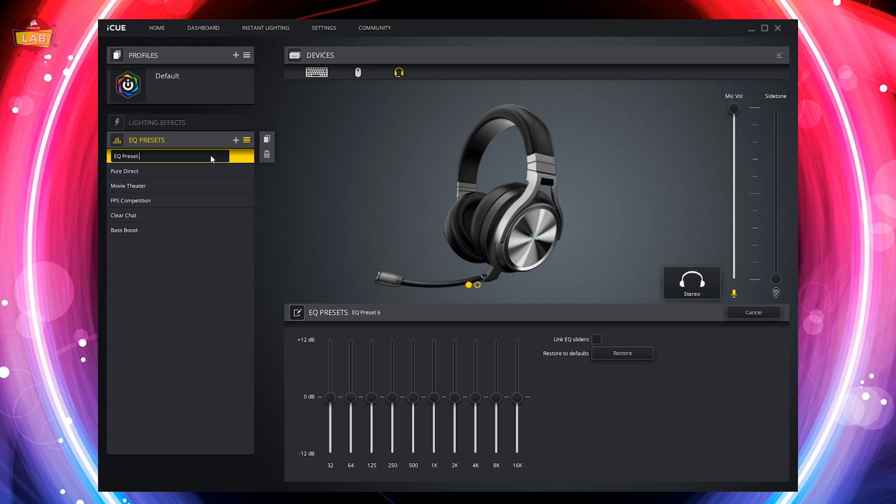
pyautogui.write('M')
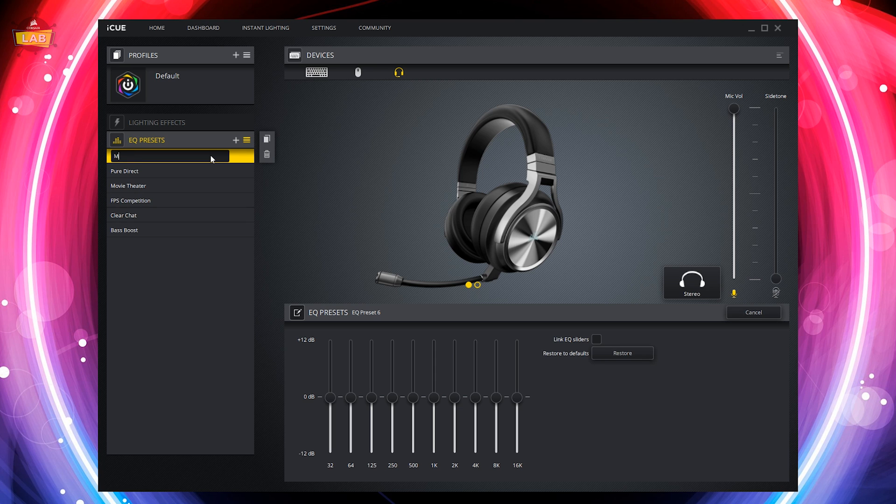
pyautogui.write('y Preset')
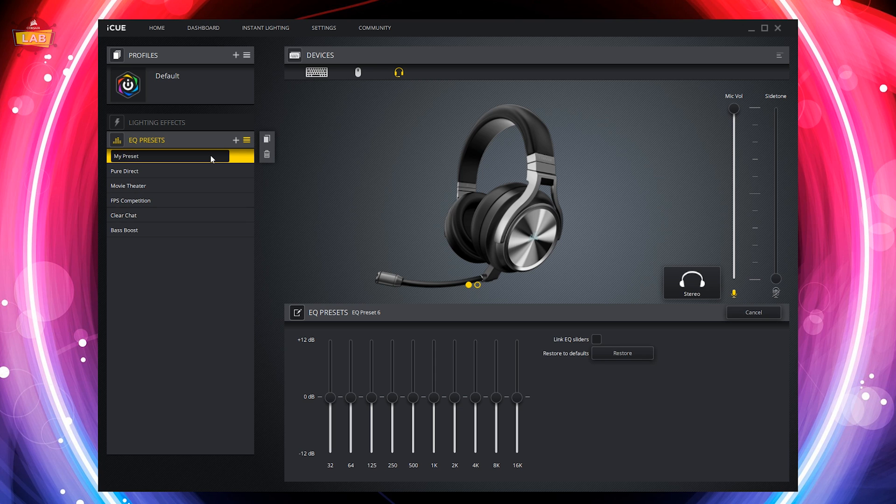
pyautogui.click(166, 156)
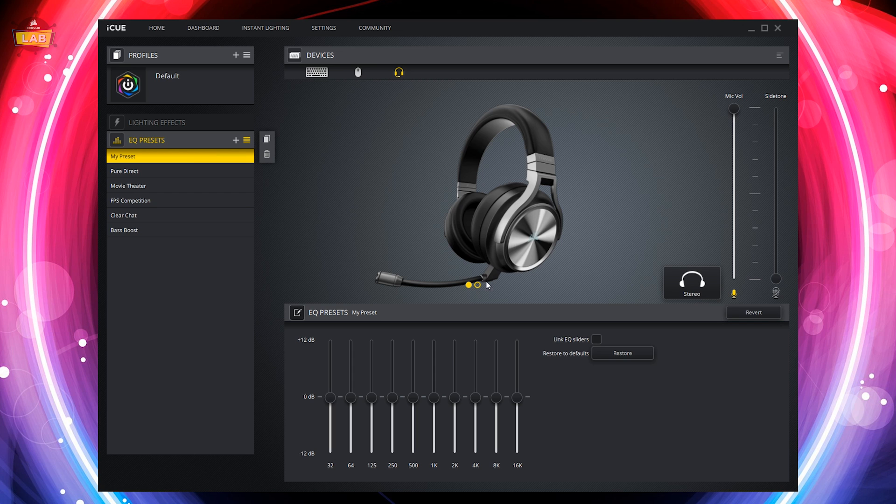
# Link the EQ sliders and raise the bands, boosting 32 and 64 Hz most.
pyautogui.click(596, 339)
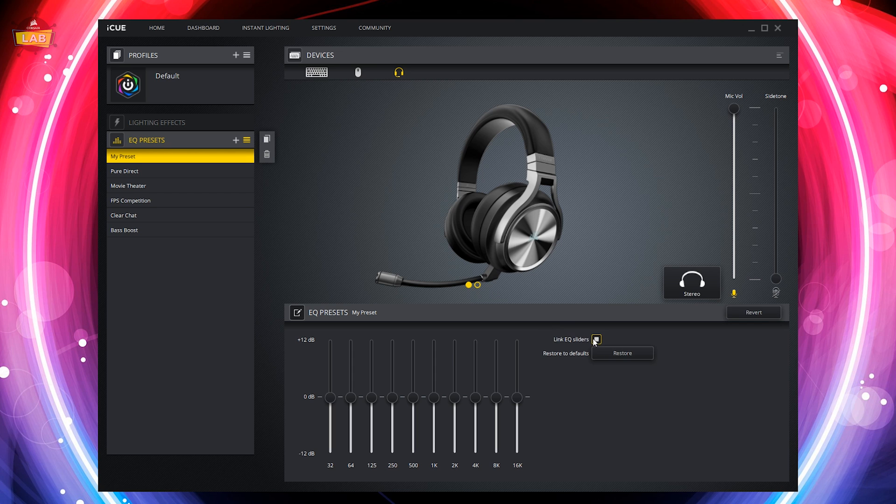
pyautogui.moveTo(330, 397); pyautogui.dragTo(330, 365)
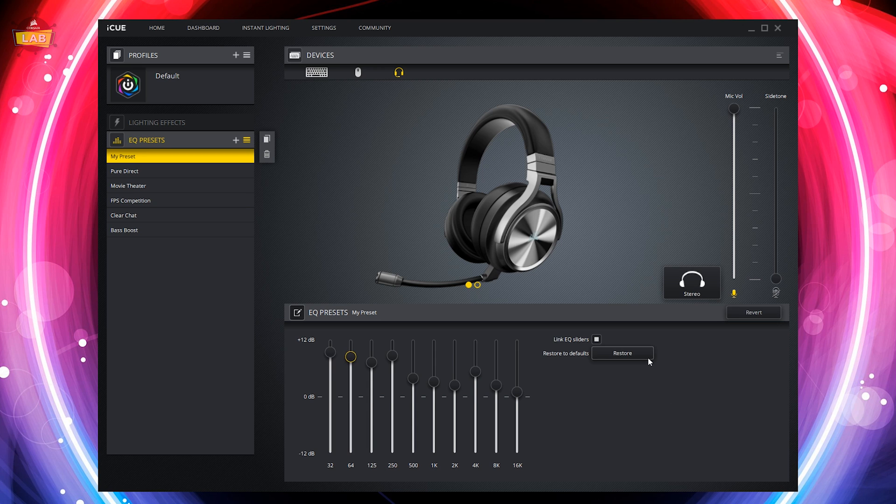
# Reset My Preset's bands to flat, then push 64 Hz to +12 dB.
pyautogui.click(621, 353)
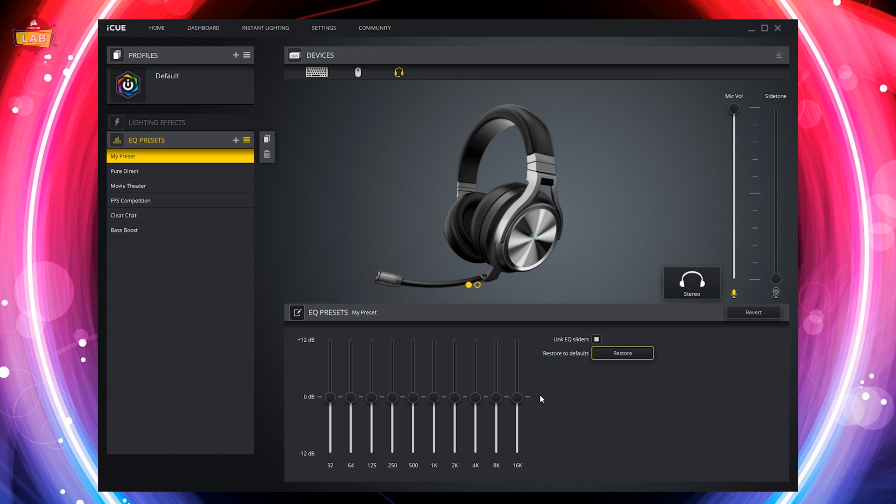
pyautogui.moveTo(351, 397); pyautogui.dragTo(350, 348)
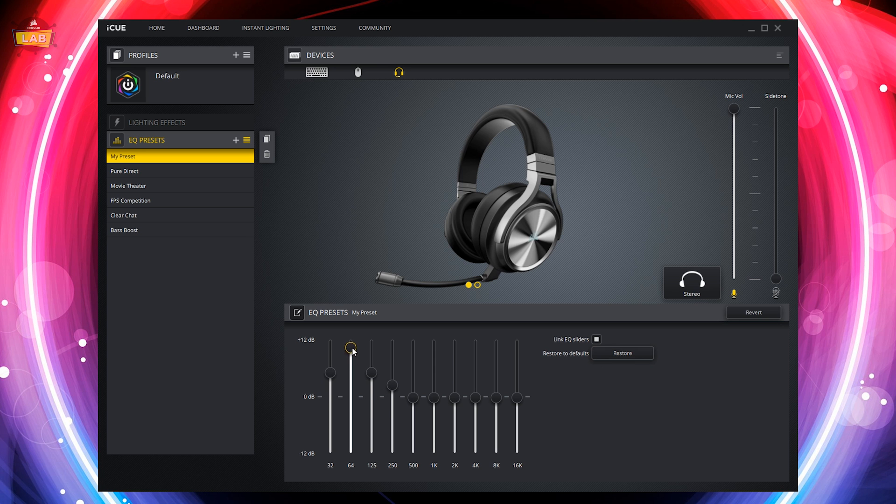